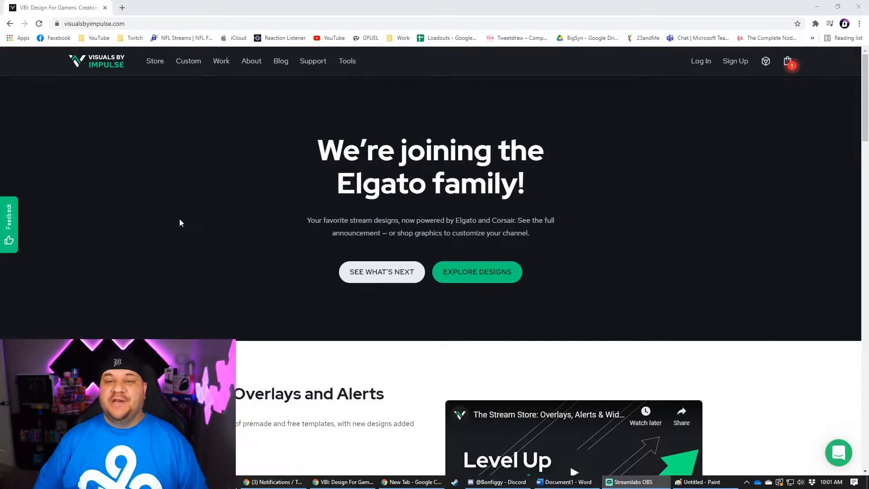
Filter the Visuals by Impulse store to free stream packages by searching 'free'
click(155, 61)
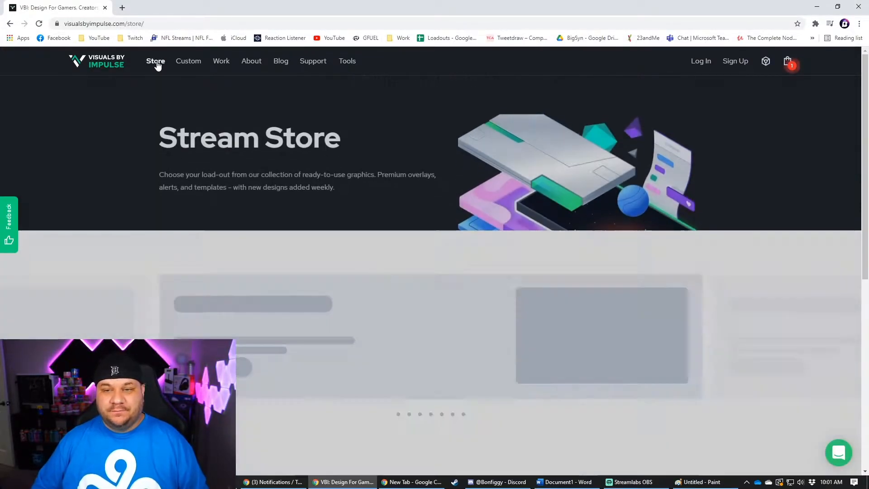
scroll(down, 3)
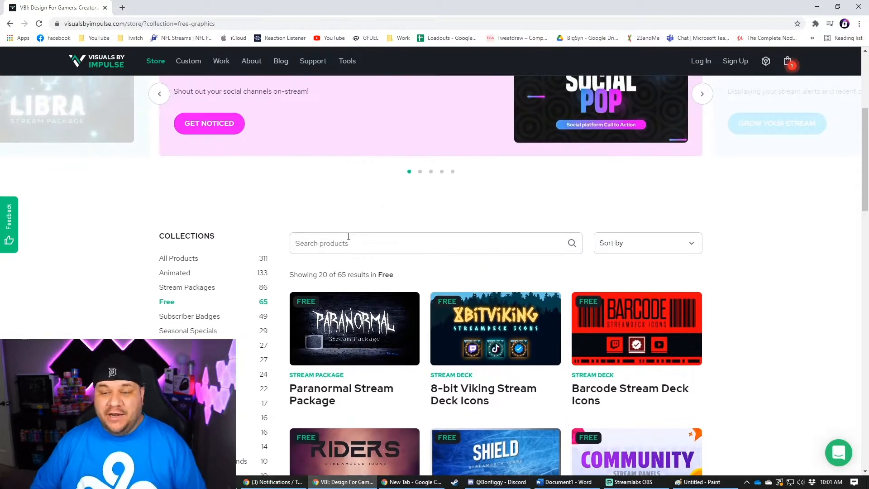
text(free)
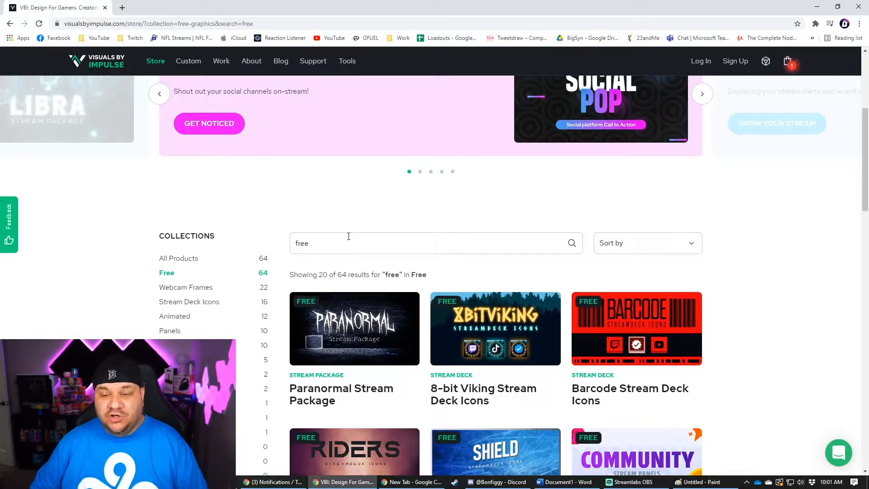
scroll(down, 3)
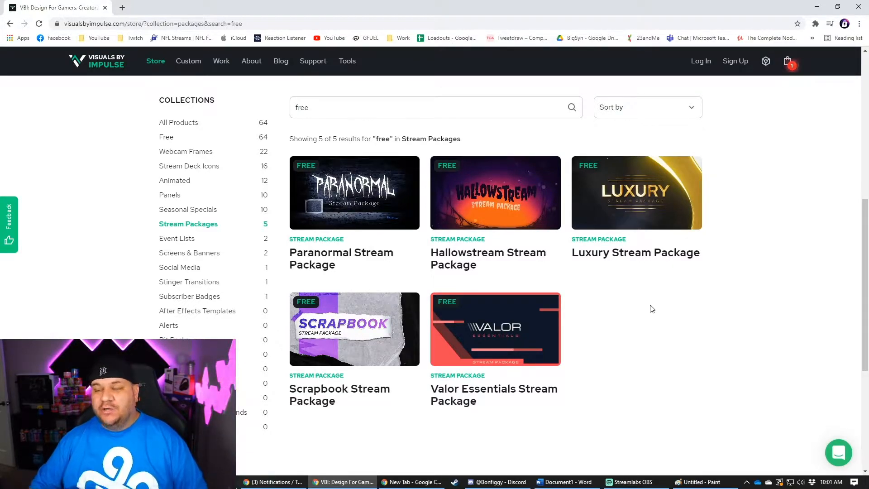
click(635, 191)
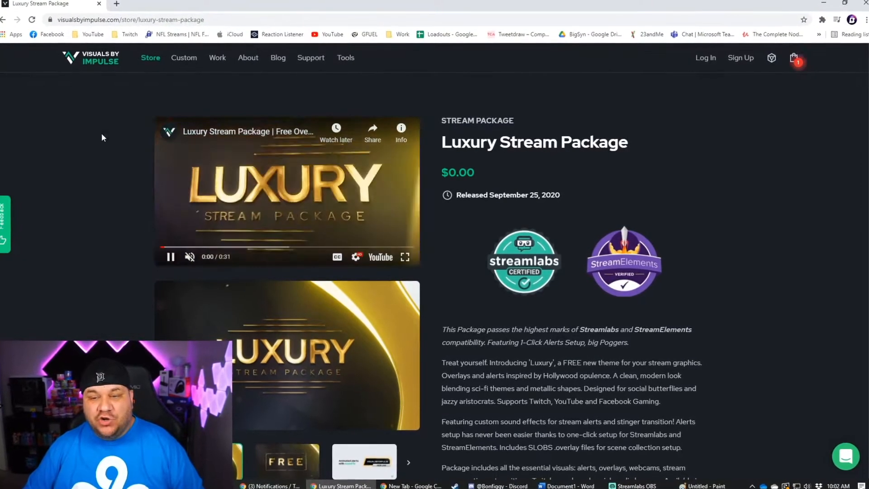
scroll(down, 3)
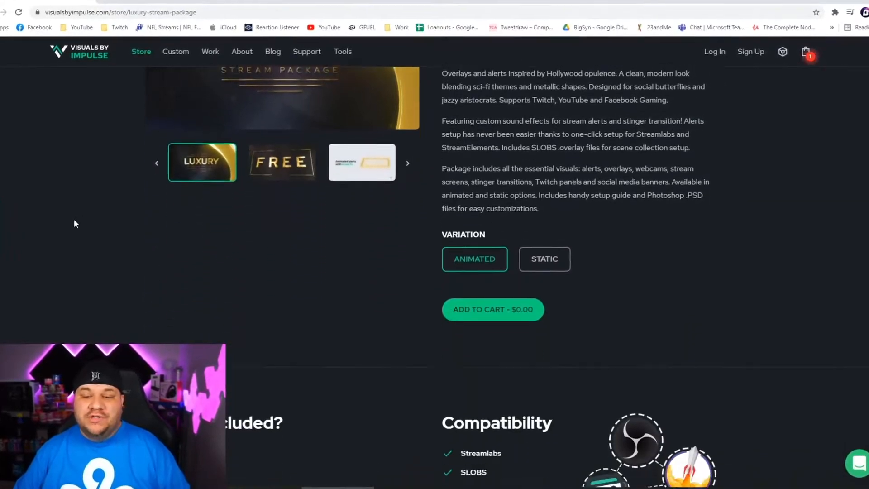
scroll(down, 3)
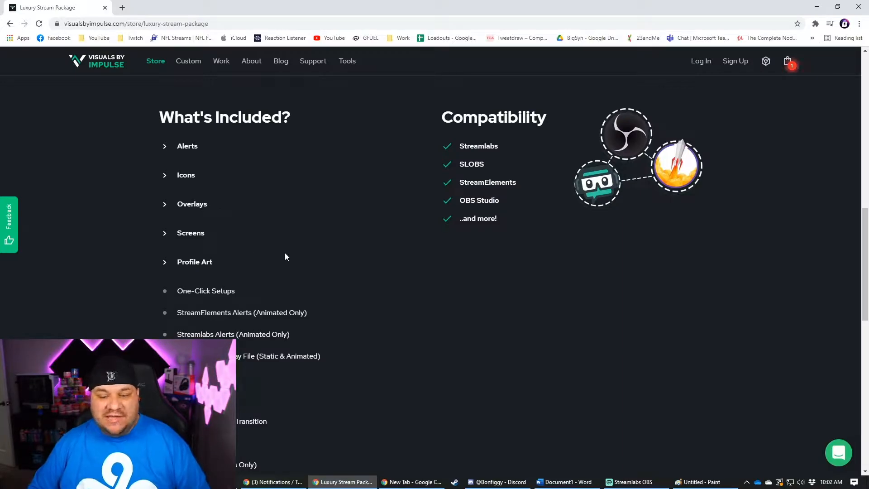
scroll(down, 3)
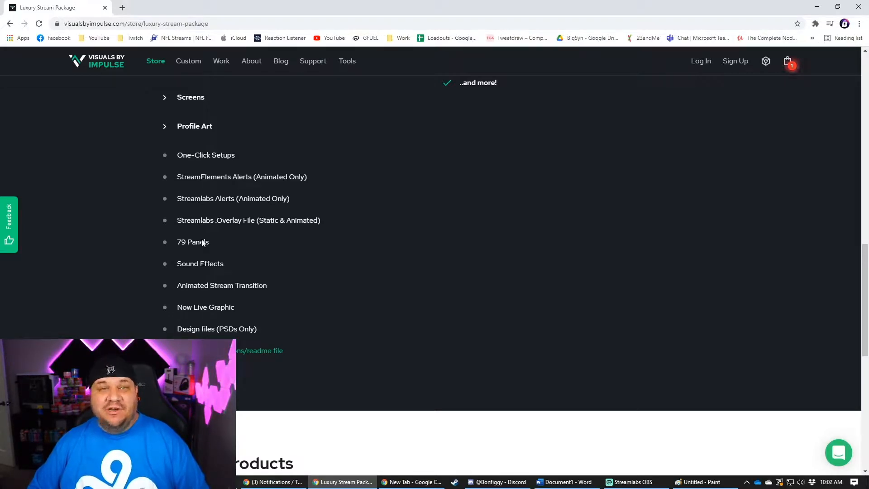
scroll(down, 3)
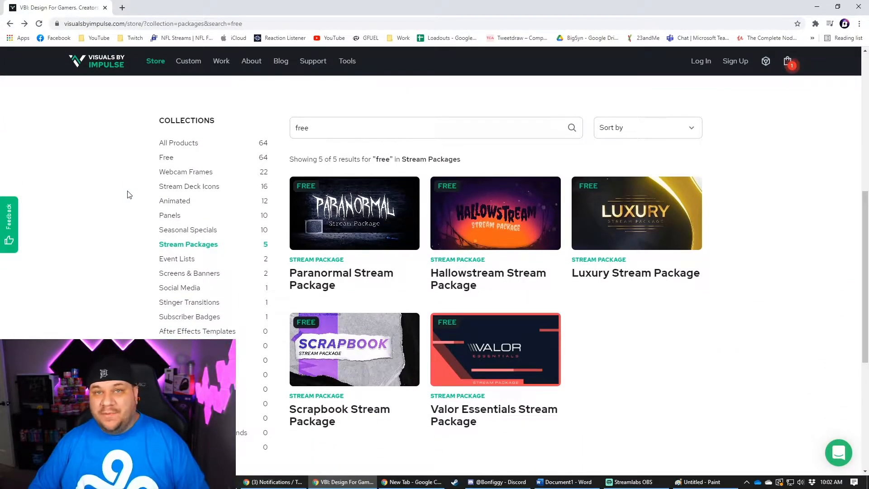
Scroll through the remaining free package results before moving to nerdordie.com
scroll(down, 3)
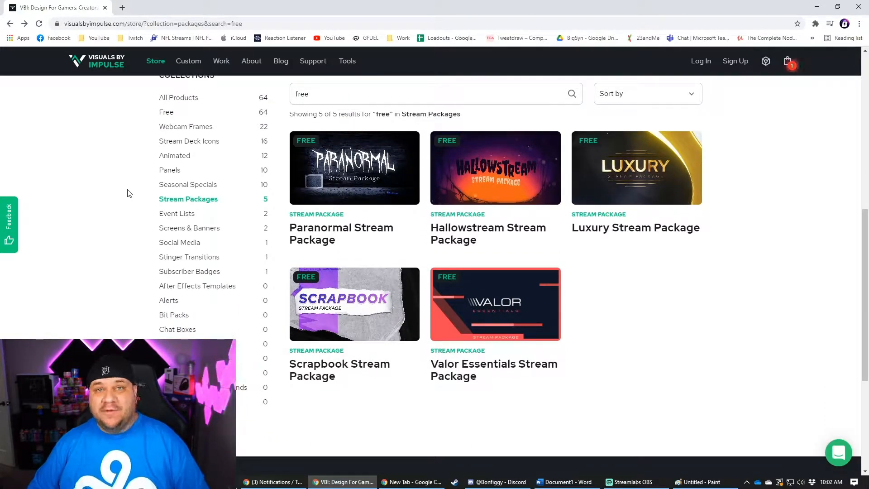
scroll(down, 3)
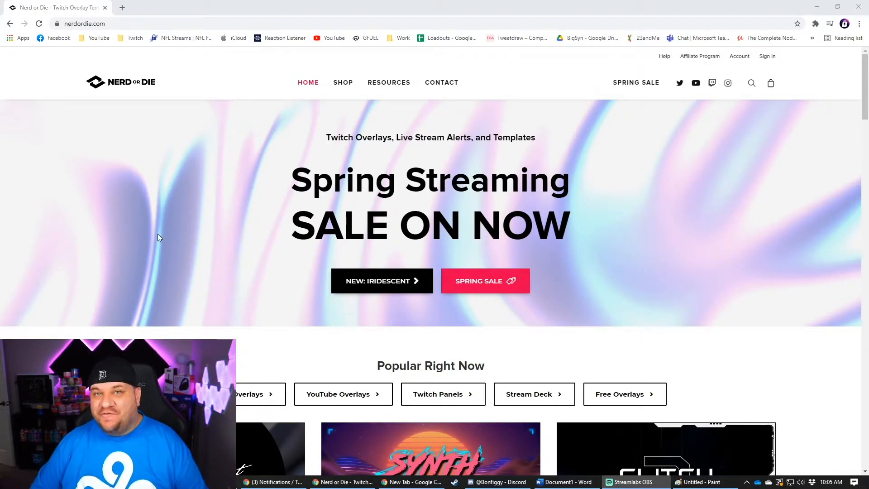
mouse_move(202, 180)
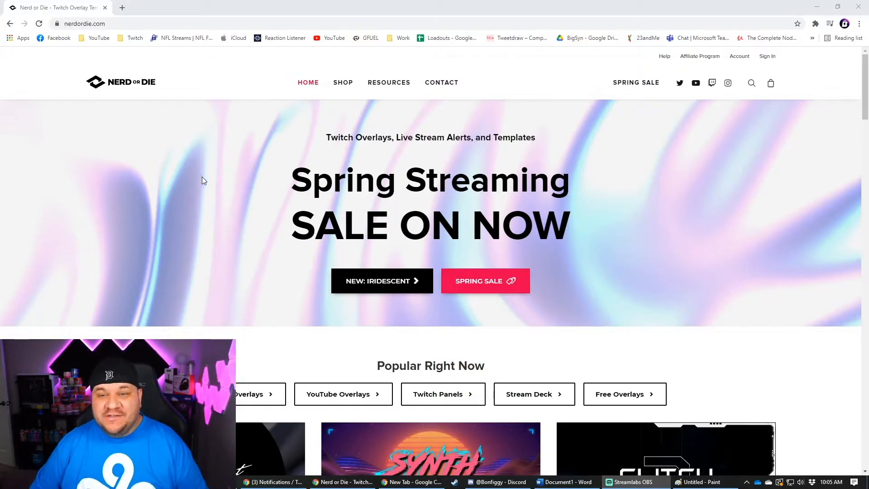
Show Nerd or Die's Name Your Price product collection from the Shop menu
click(342, 82)
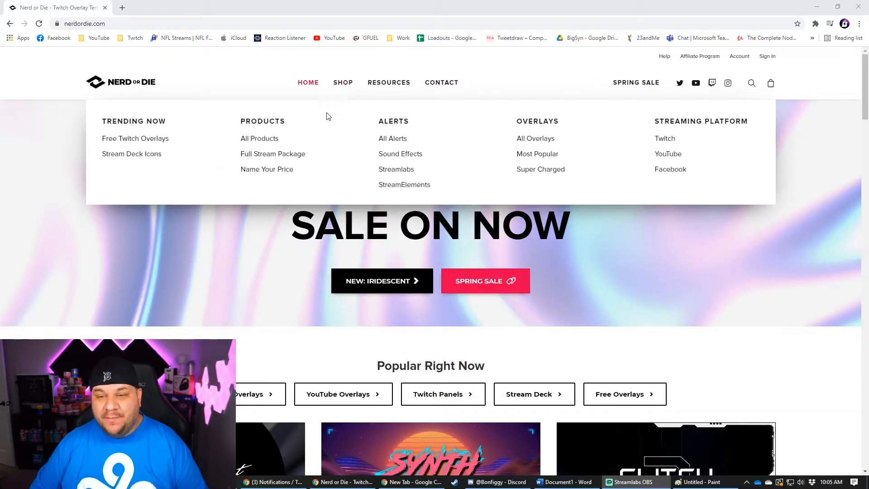
click(266, 169)
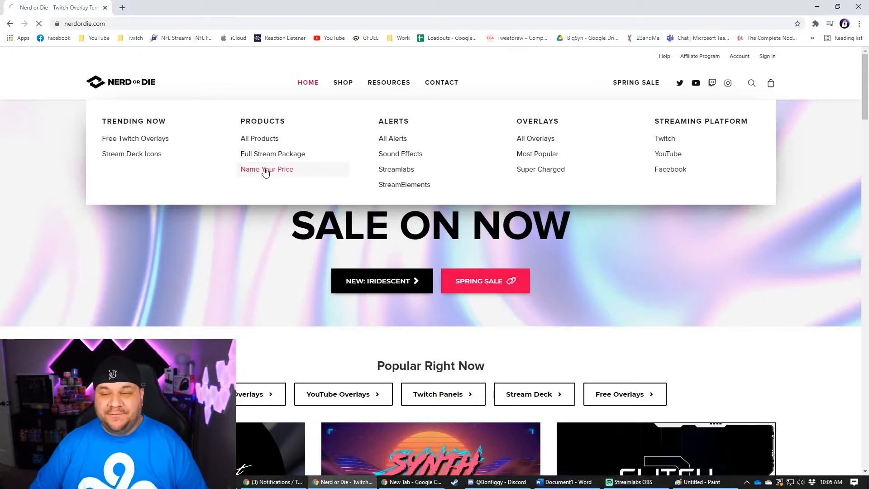
click(266, 169)
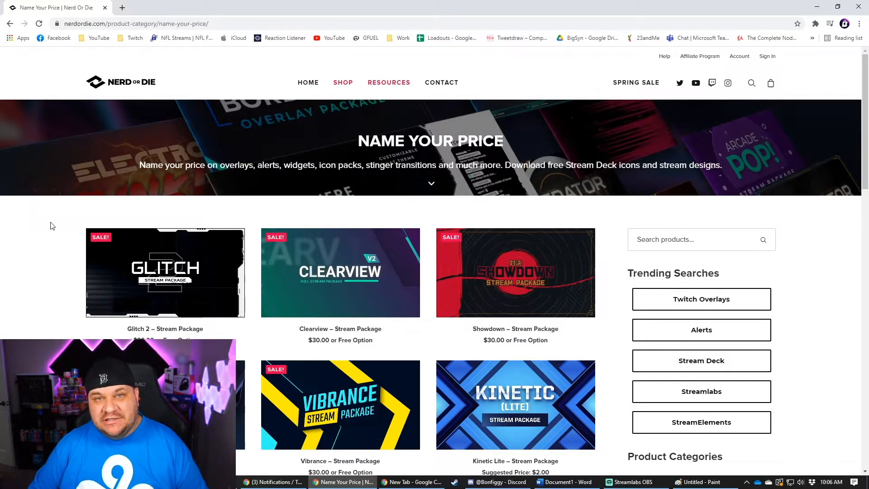
Scroll the Name Your Price listings to reach the Kinetic Lite stream package
scroll(down, 3)
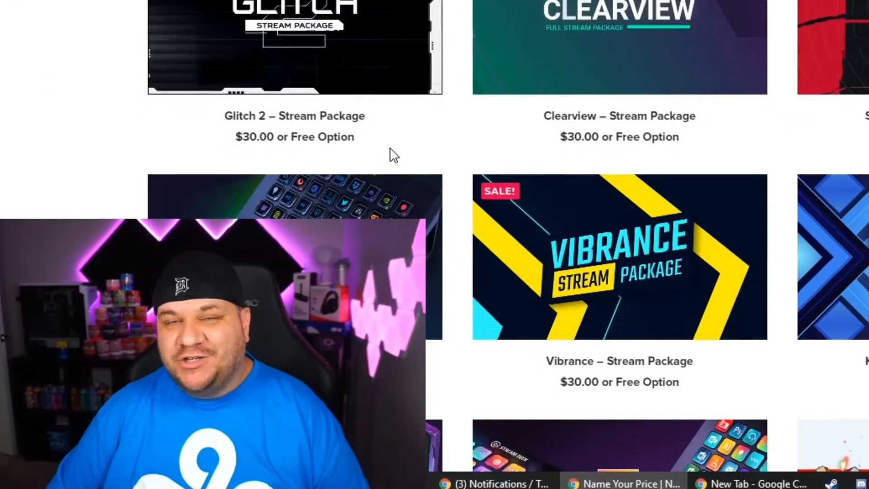
scroll(down, 3)
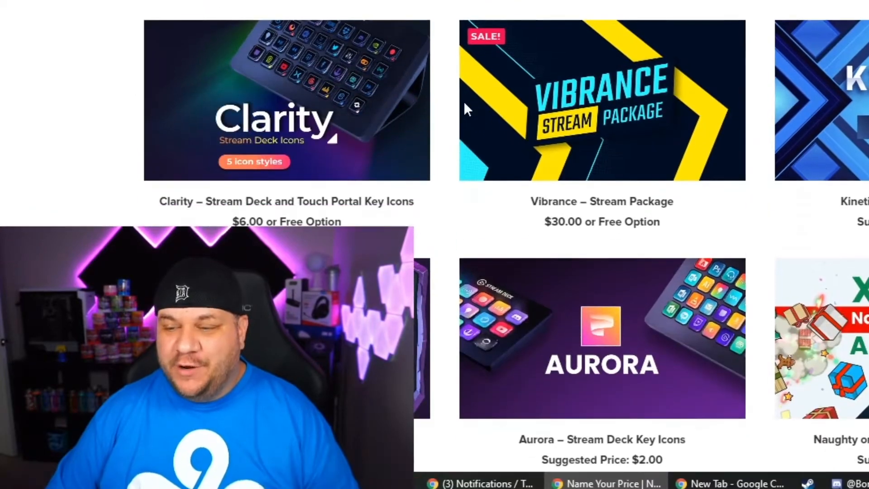
scroll(down, 3)
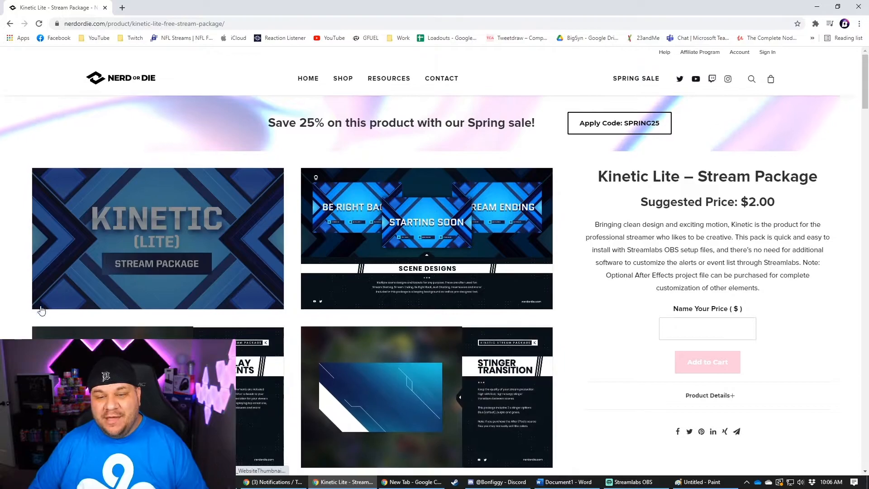
scroll(down, 3)
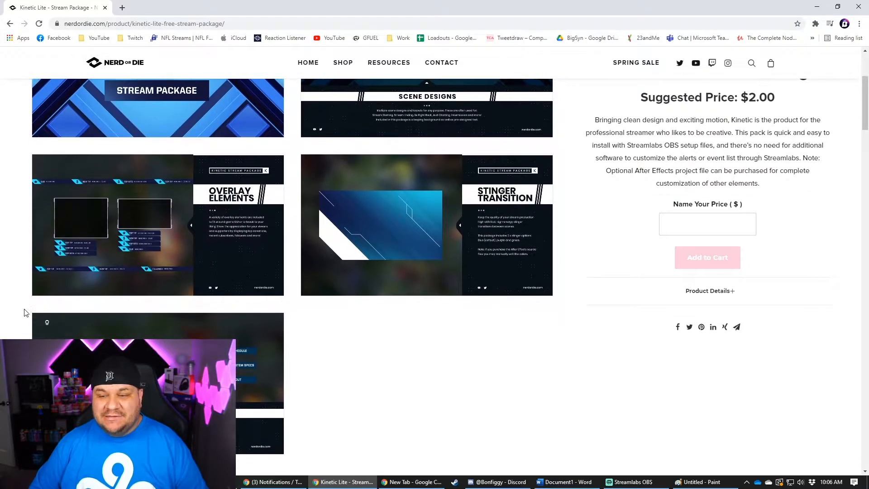
scroll(up, 3)
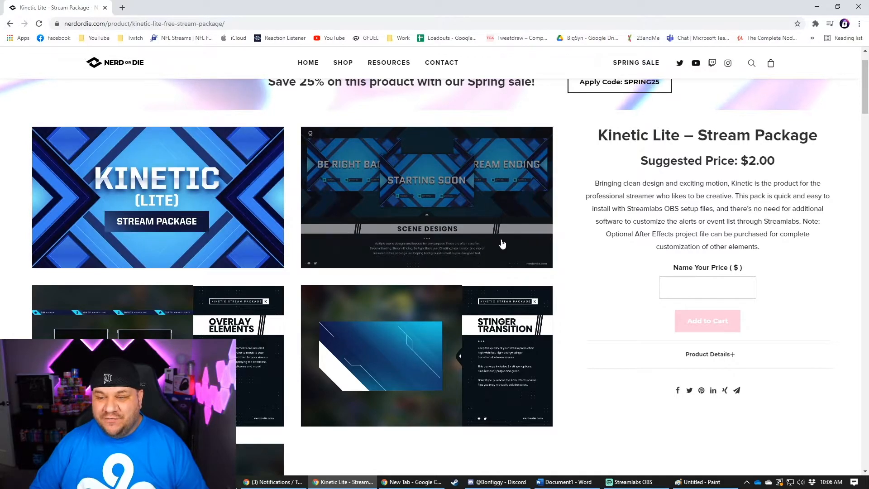
scroll(down, 3)
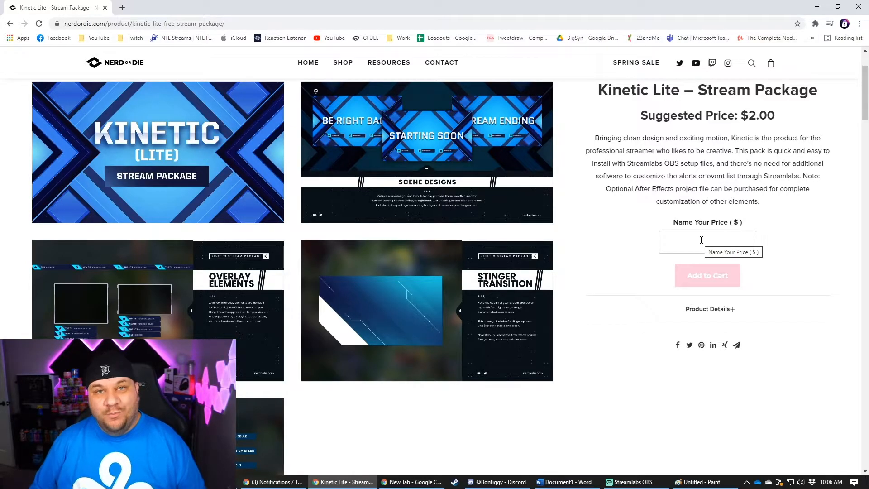
scroll(down, 3)
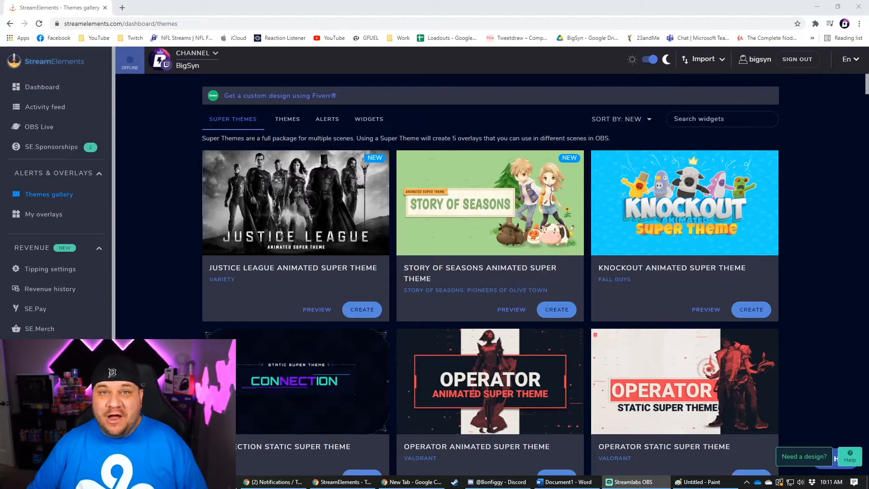
mouse_move(83, 322)
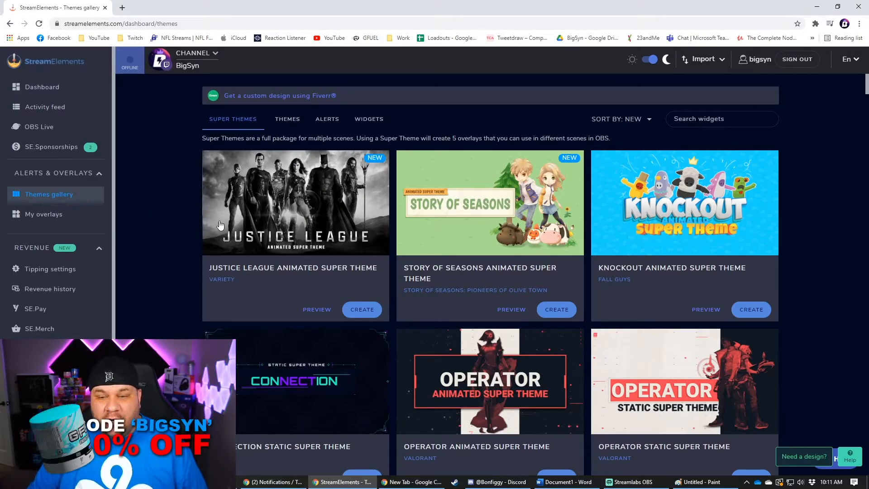
Scroll the Super Themes gallery to reveal Operator, Connection and Hearthstone Demon Hunter
scroll(down, 3)
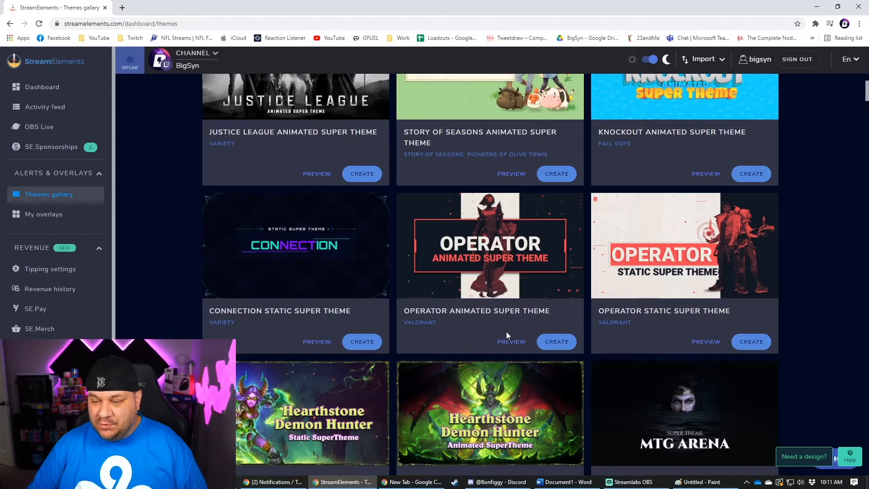
Preview Operator Animated theme's Starting Soon scene, then preview the Justice League theme
click(511, 341)
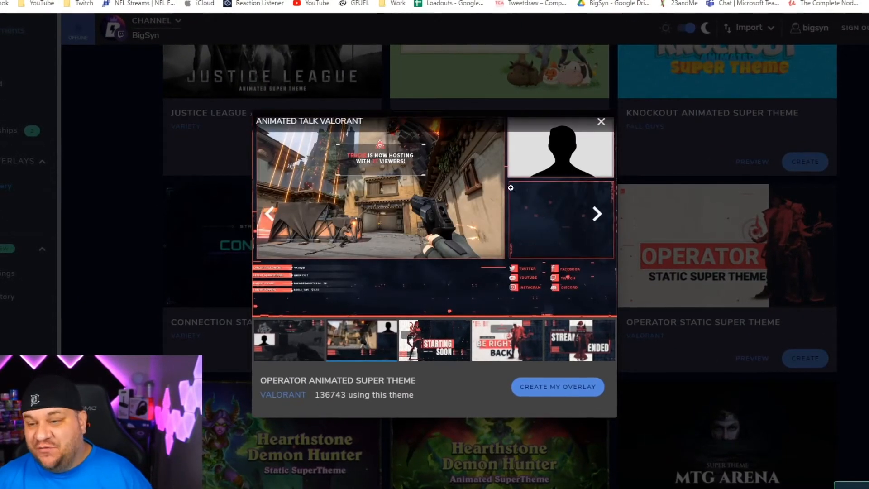
click(433, 339)
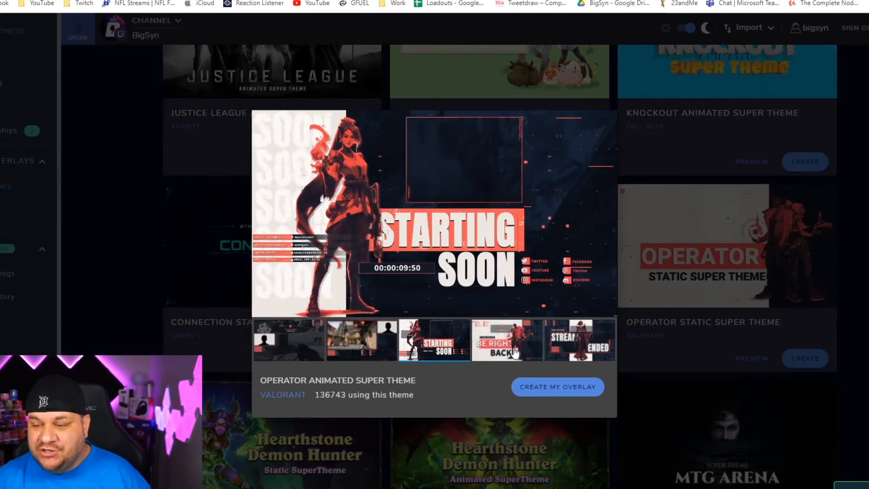
click(579, 341)
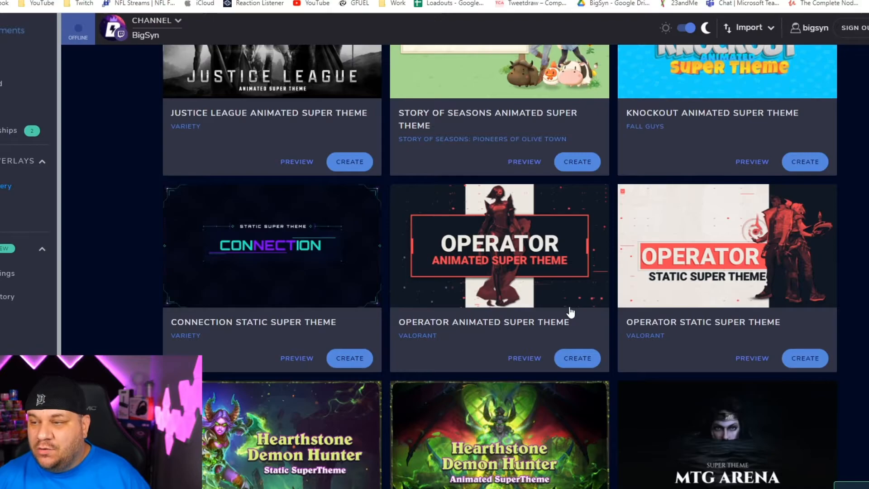
click(296, 161)
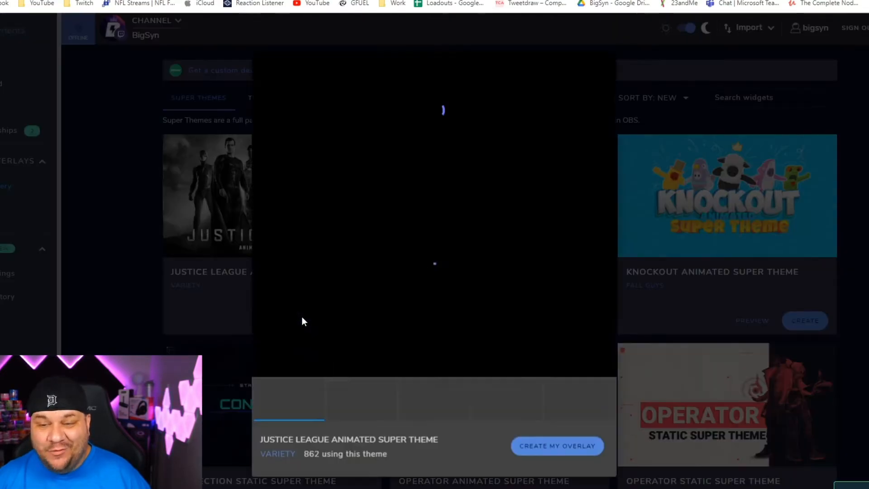